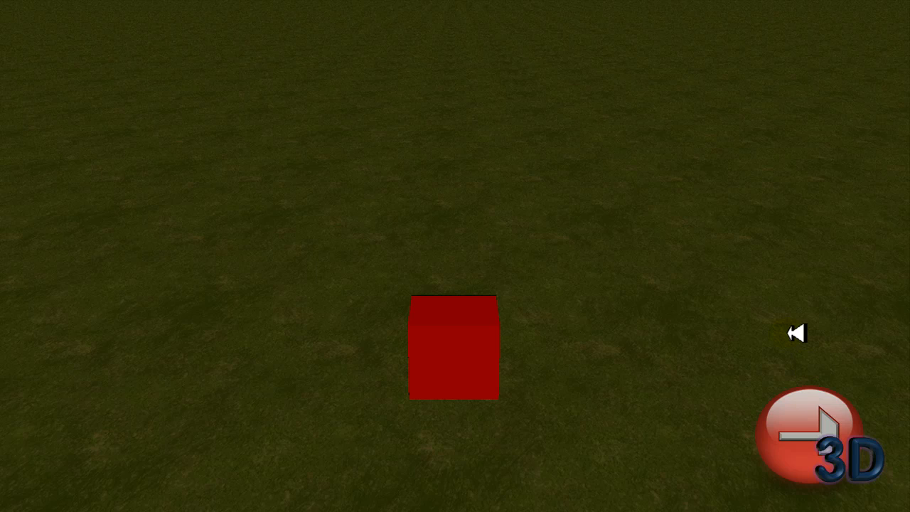
mouse_move(774, 284)
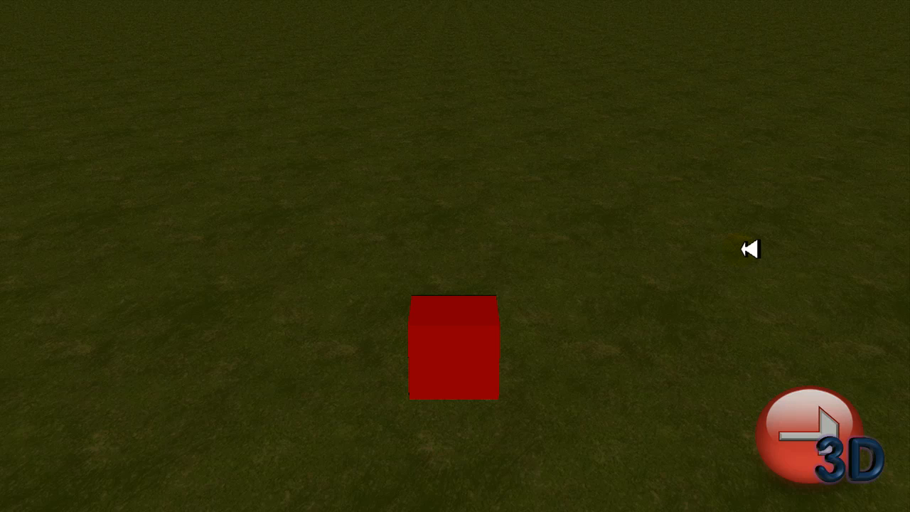
mouse_move(725, 222)
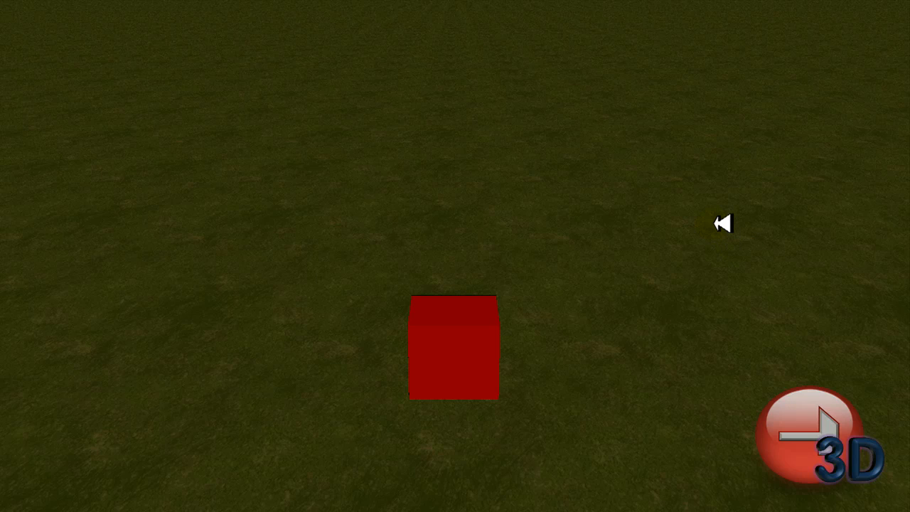
mouse_move(342, 182)
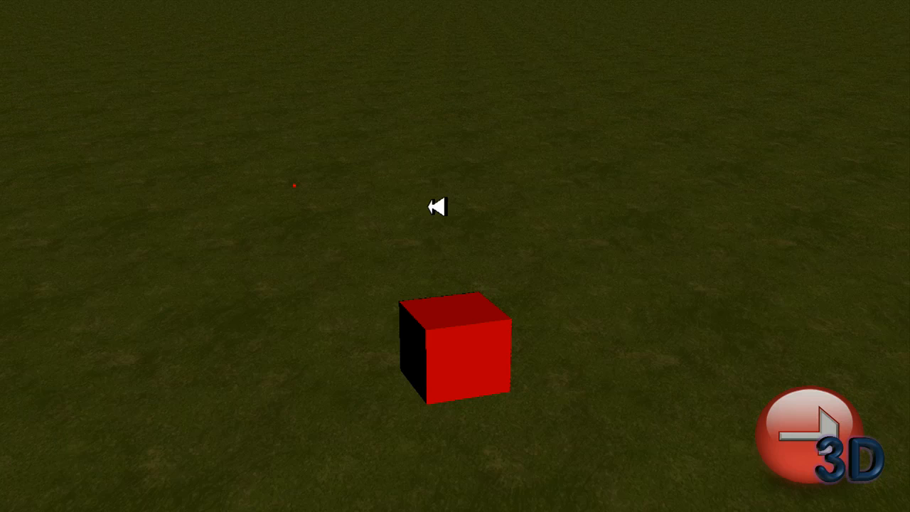
mouse_move(671, 230)
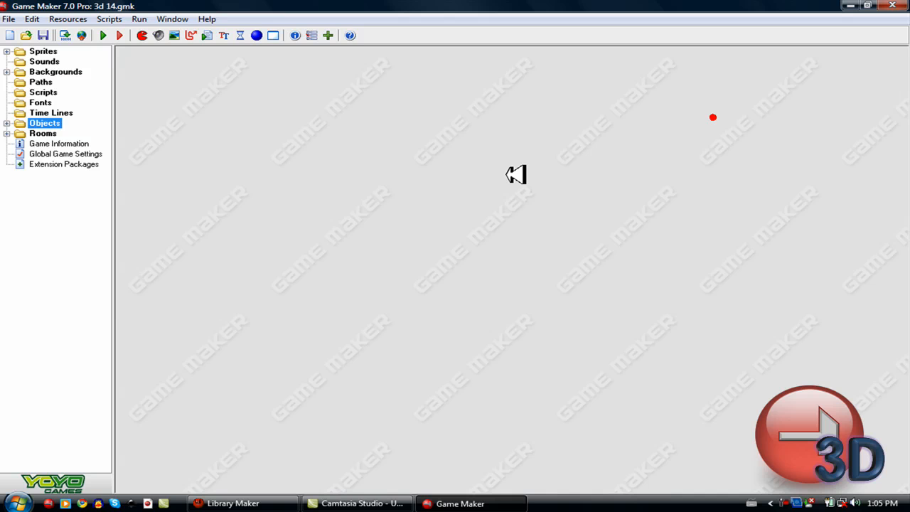
mouse_move(42, 96)
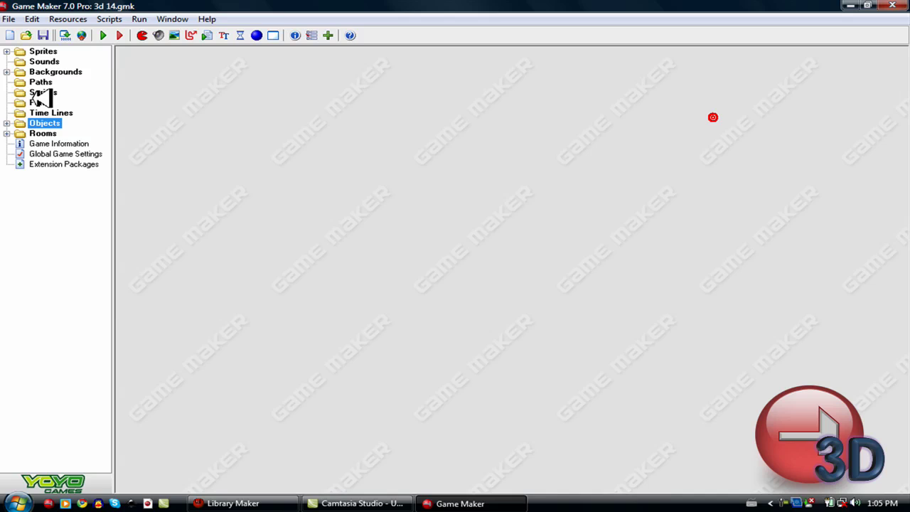
- Open the player object maximized and view its Step and Draw event actions
left_click(6, 122)
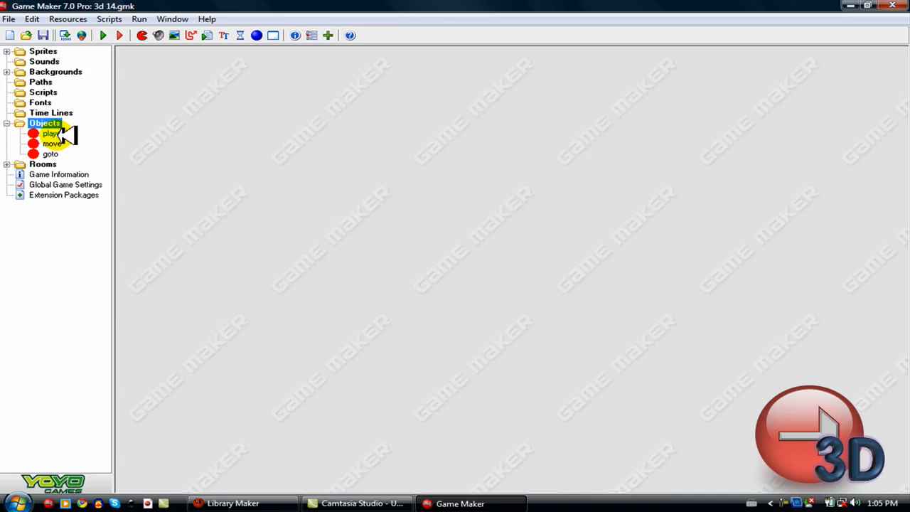
double_click(51, 133)
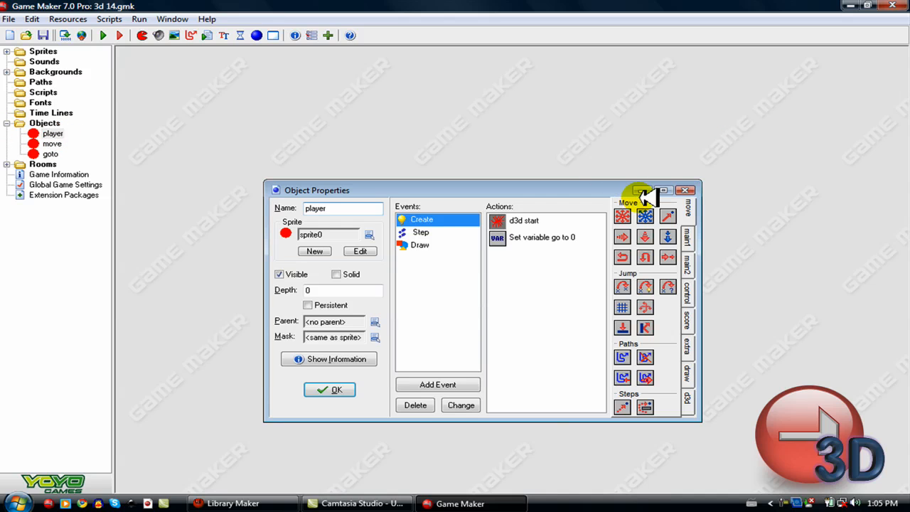
left_click(652, 191)
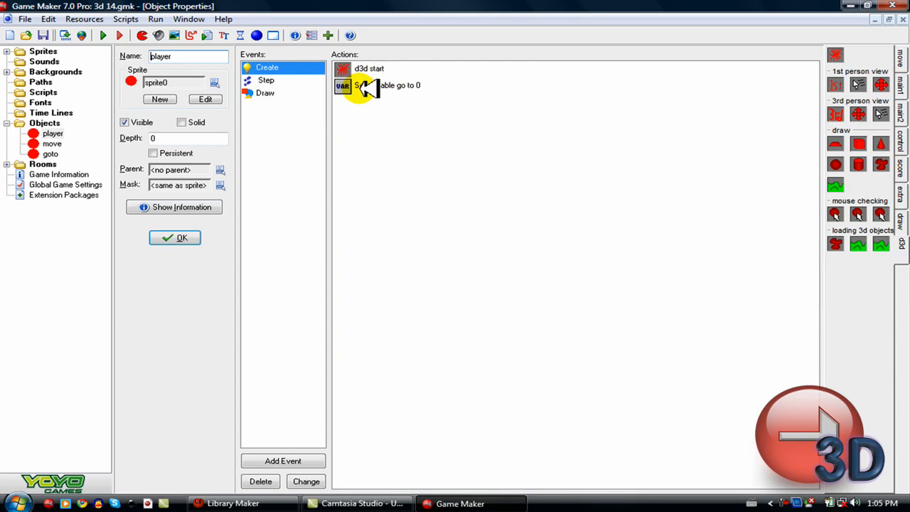
left_click(266, 80)
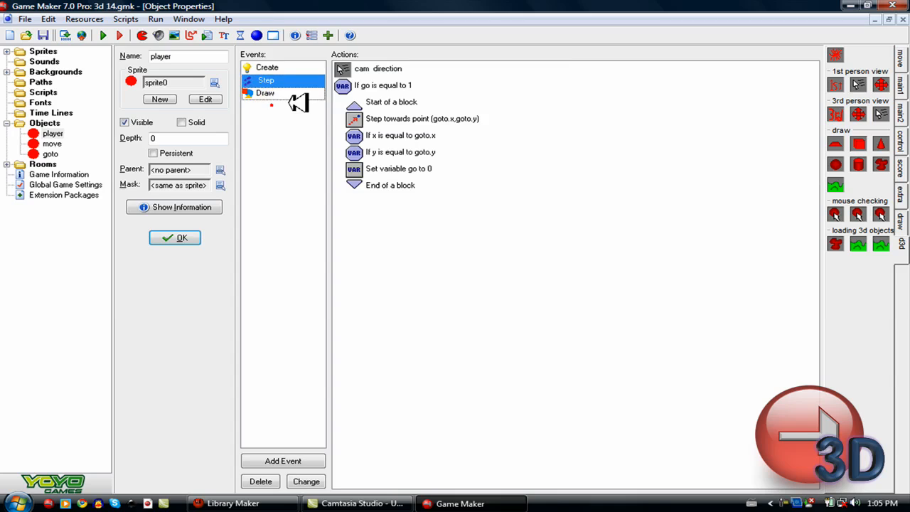
left_click(264, 94)
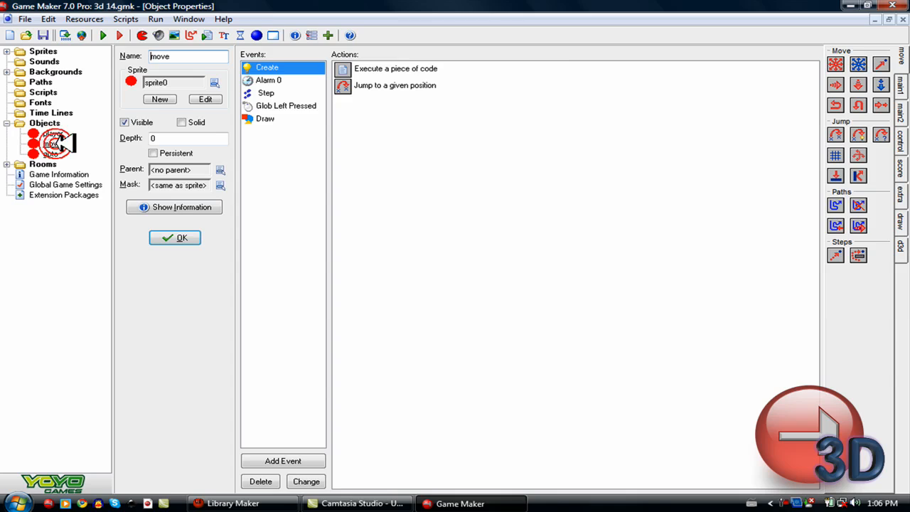
- Show the move object's Draw actions and inspect the Test Instance Count condition for player
left_click(264, 118)
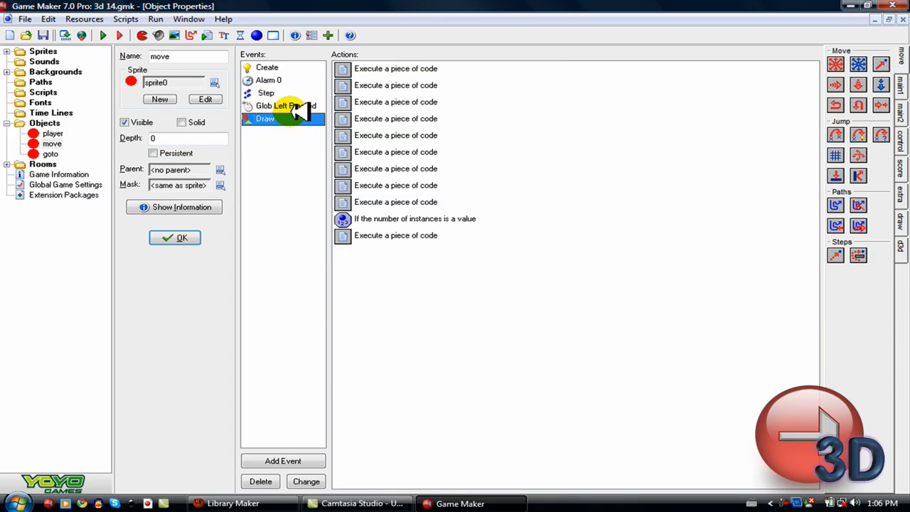
mouse_move(377, 219)
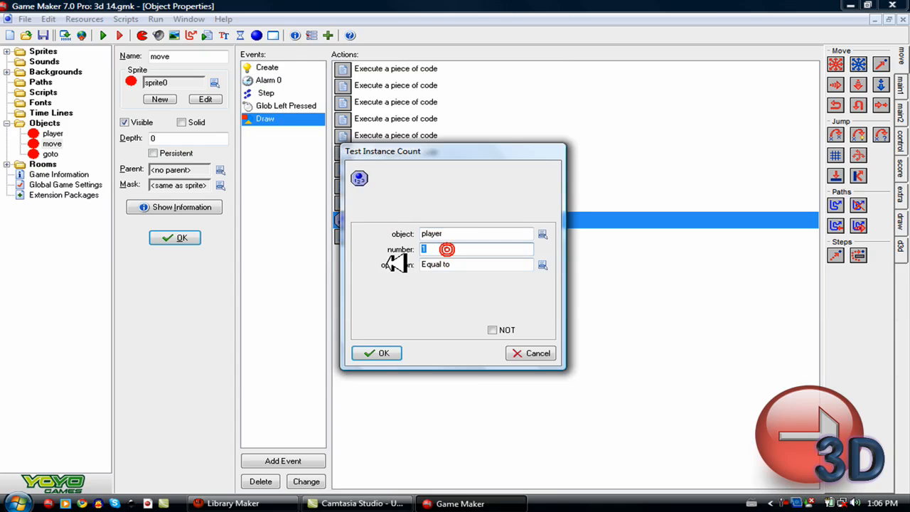
left_click(375, 352)
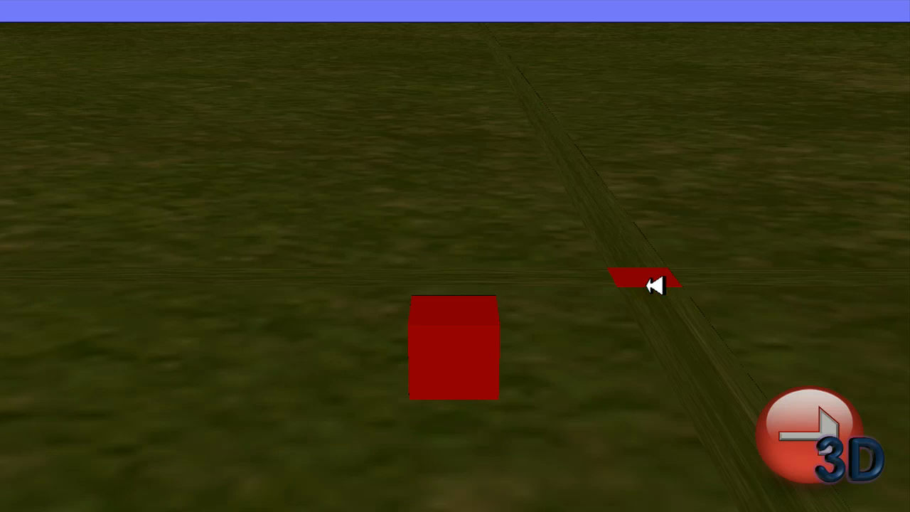
- Pick a destination tile on the grass floor in the running game
left_click_drag(652, 285, 542, 245)
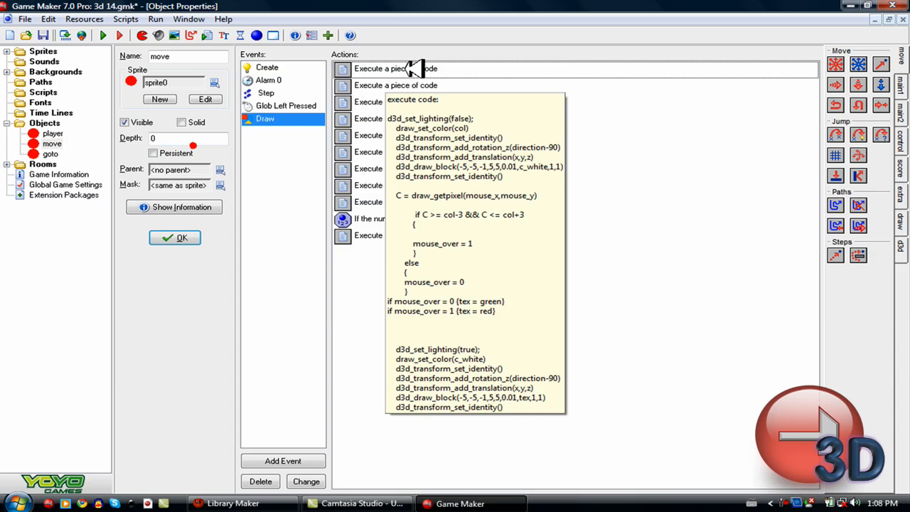
- Review the move object's tile-drawing codes and the Glob Left Pressed code setting goto position and player.go
double_click(396, 68)
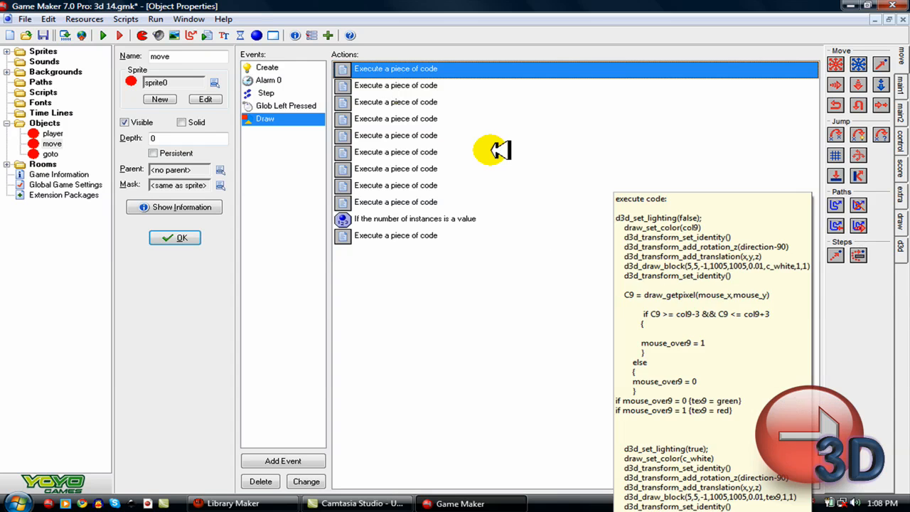
double_click(395, 68)
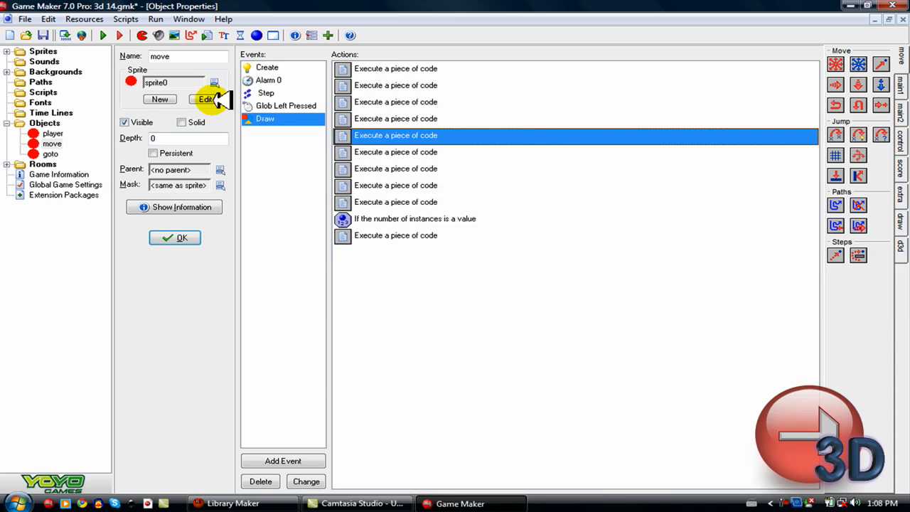
double_click(395, 135)
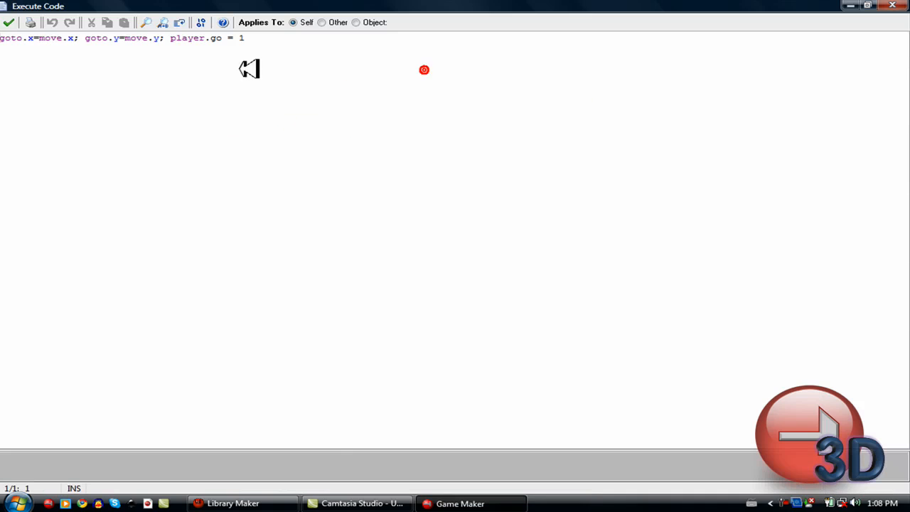
mouse_move(36, 43)
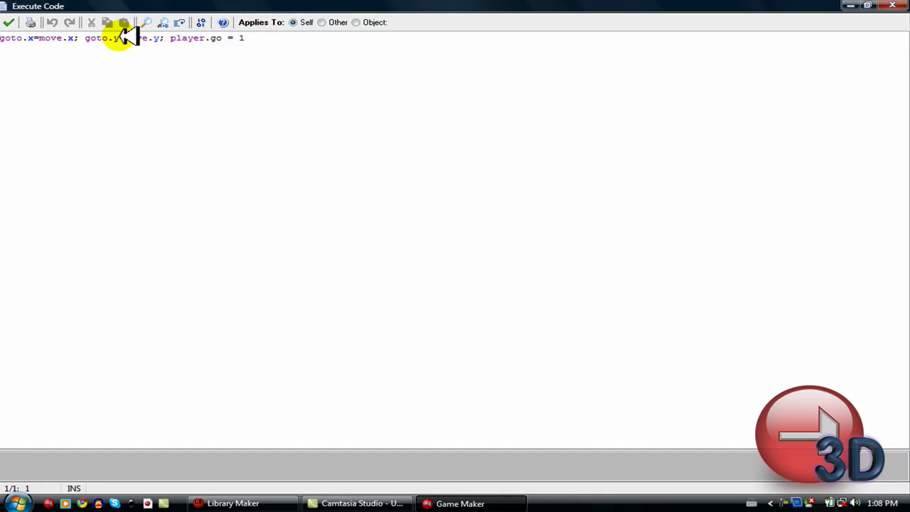
mouse_move(8, 22)
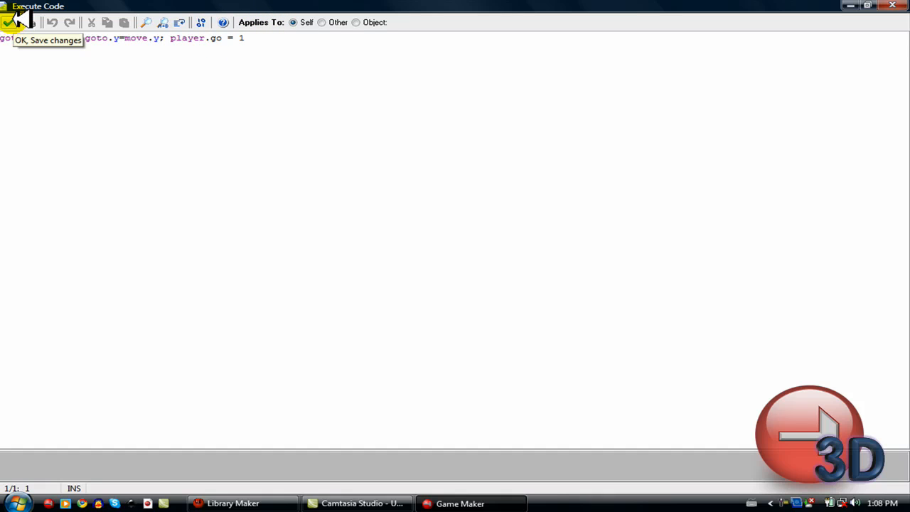
left_click(11, 15)
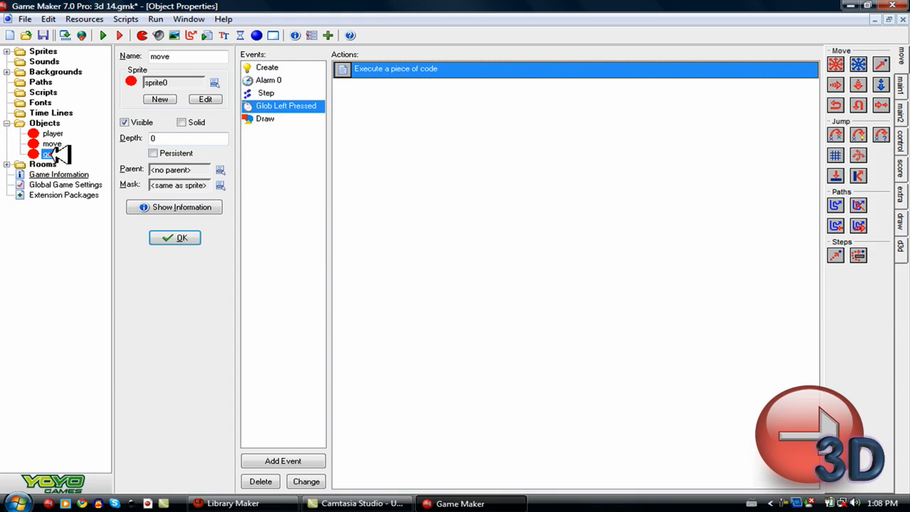
- Review the goto object's events and the player Step actions, then select move and goto again
left_click(52, 153)
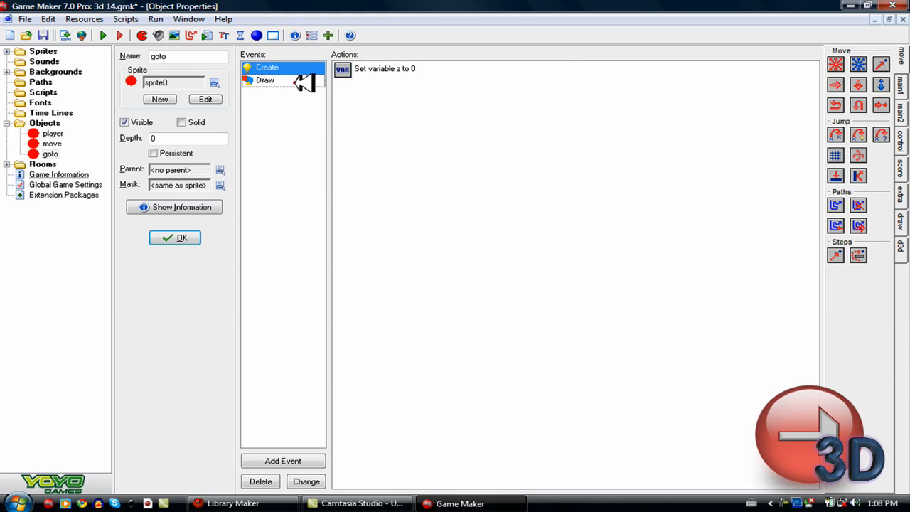
left_click(265, 80)
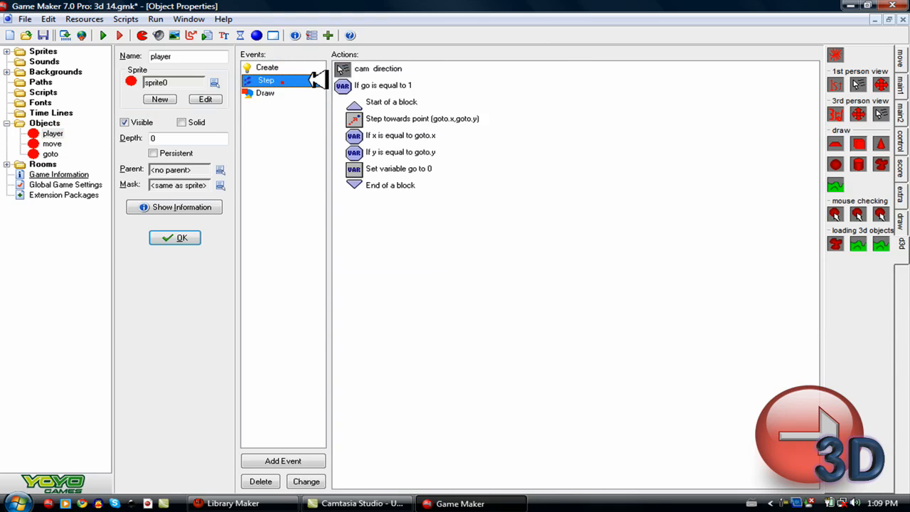
left_click(382, 85)
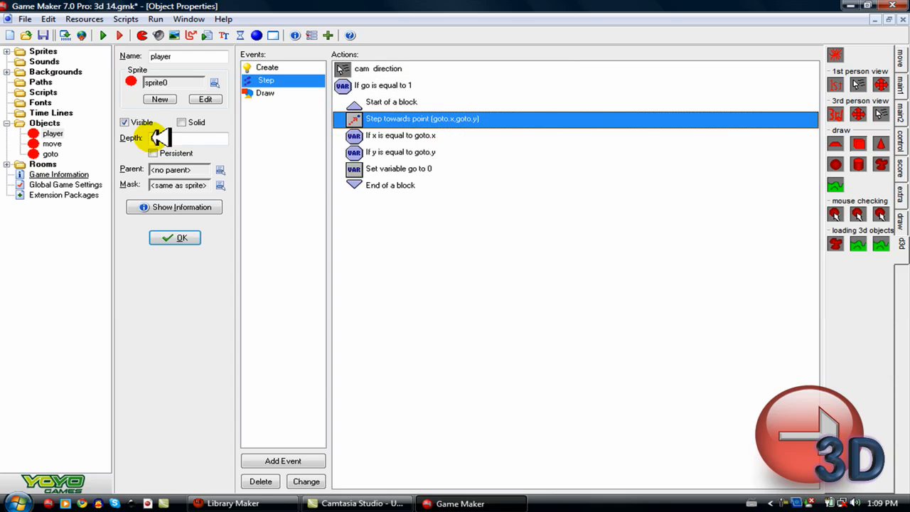
left_click(52, 142)
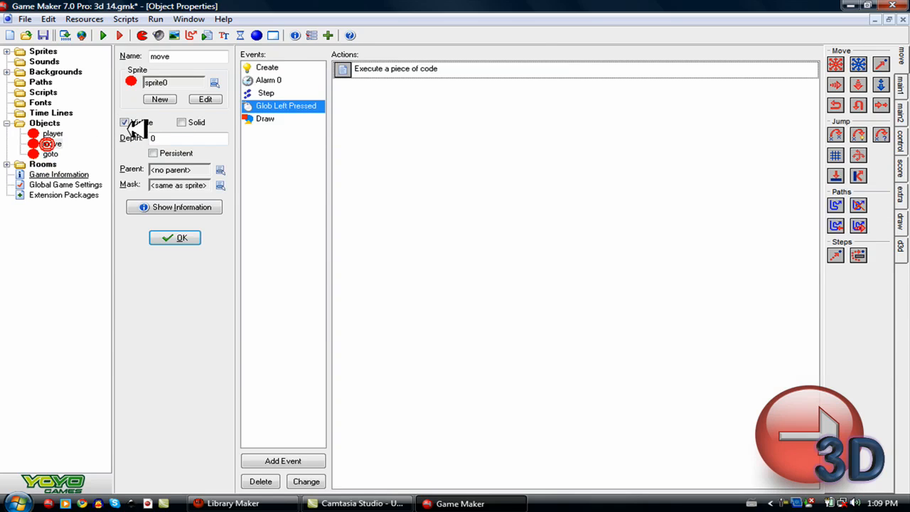
left_click(50, 153)
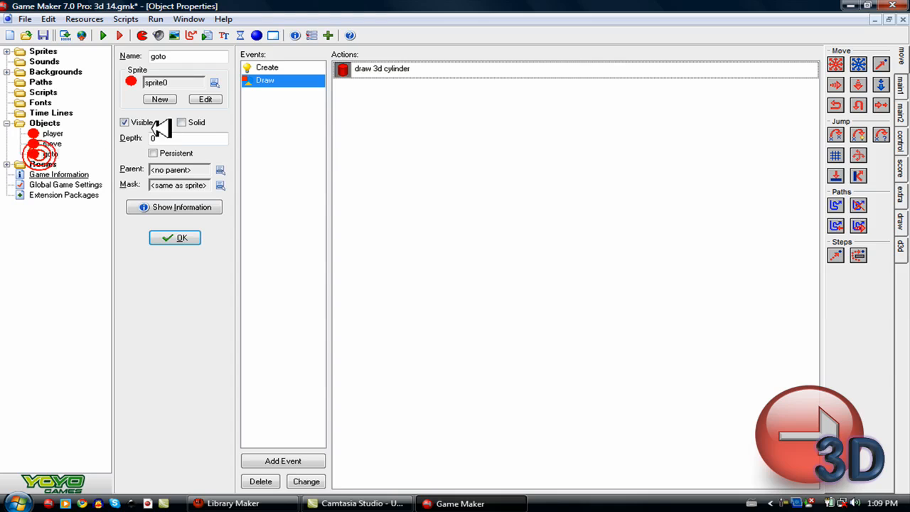
- Open the move object and end on its Draw event's tile-drawing code
double_click(381, 68)
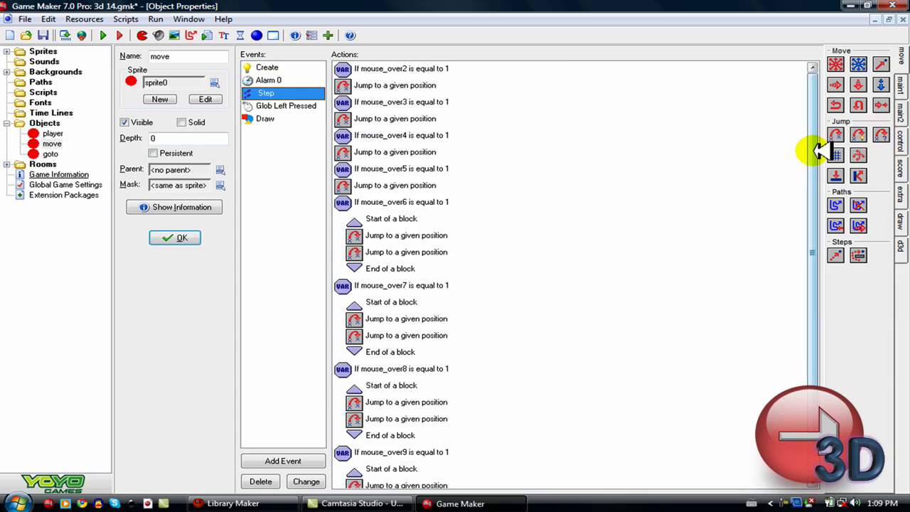
left_click(267, 79)
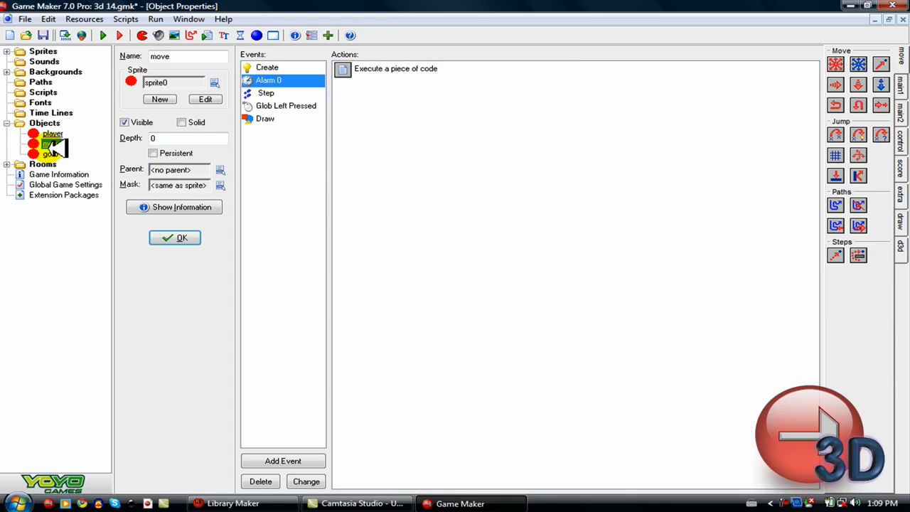
left_click(264, 118)
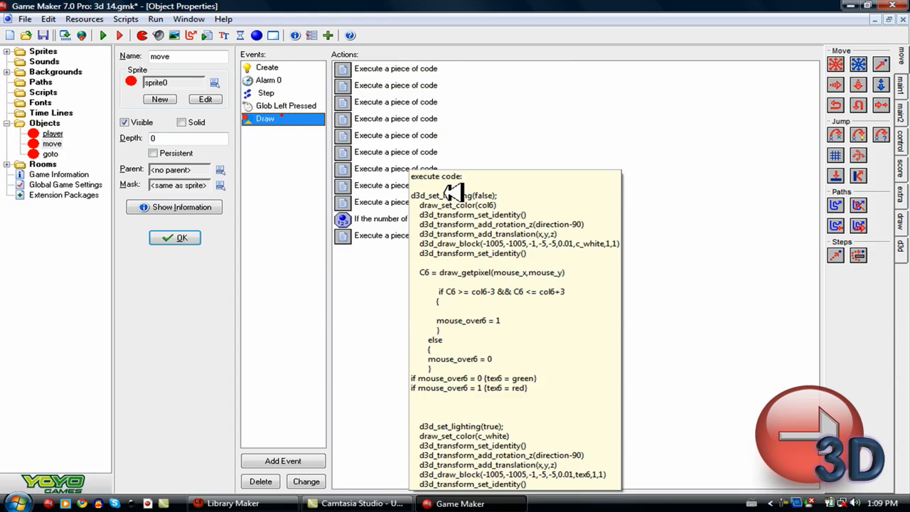
right_click(413, 219)
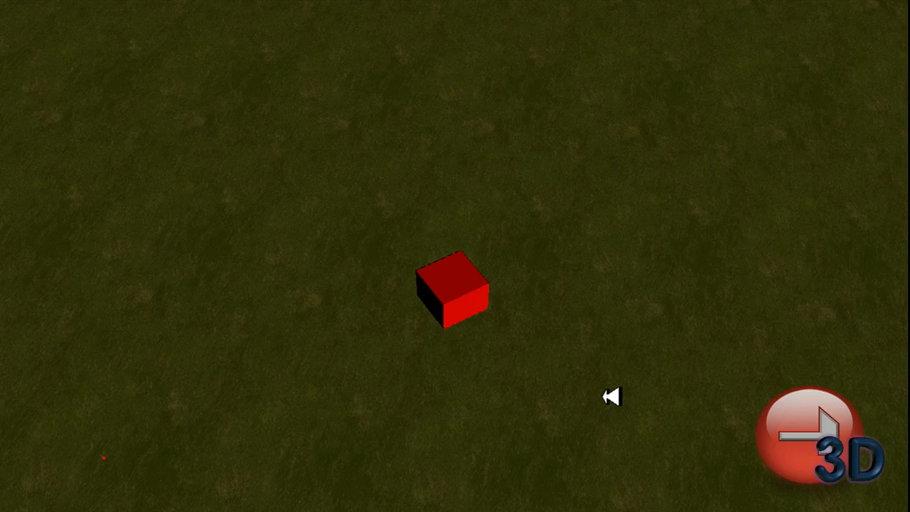
mouse_move(612, 381)
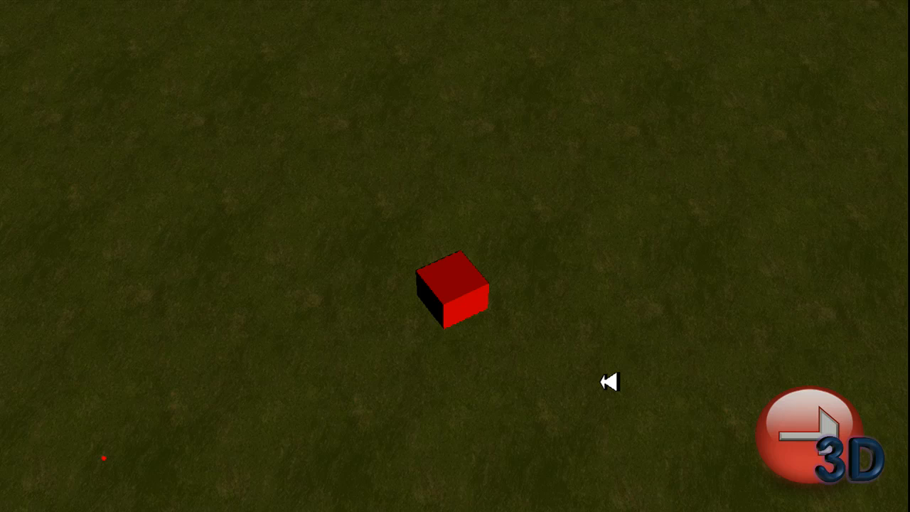